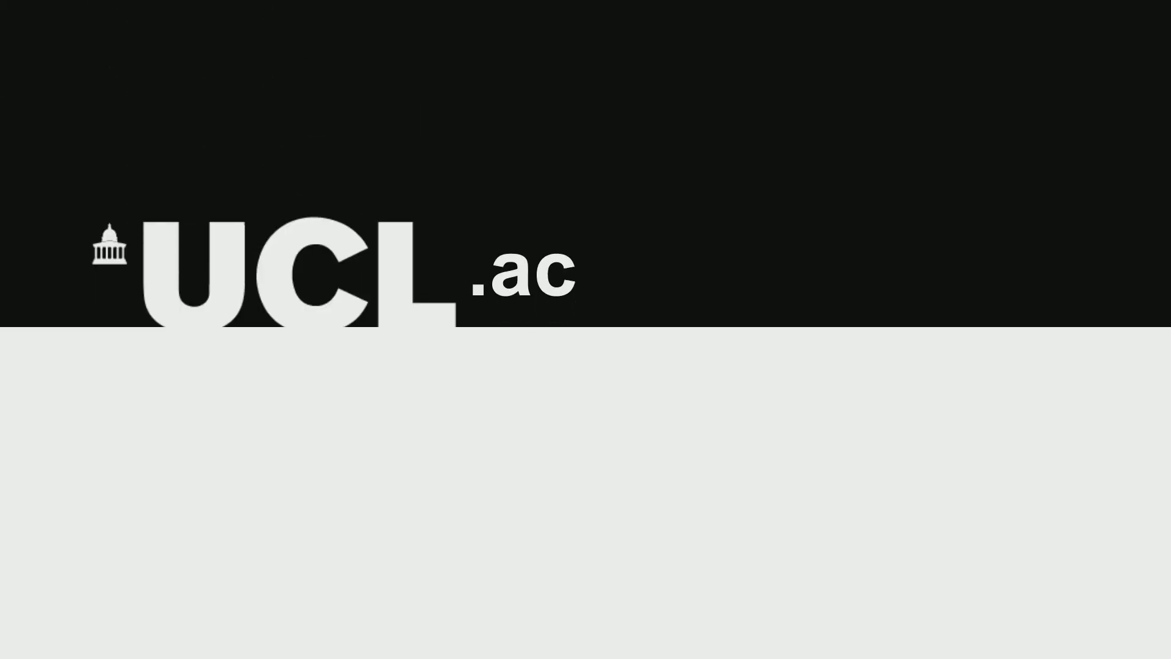
pyautogui.write('.uk/')
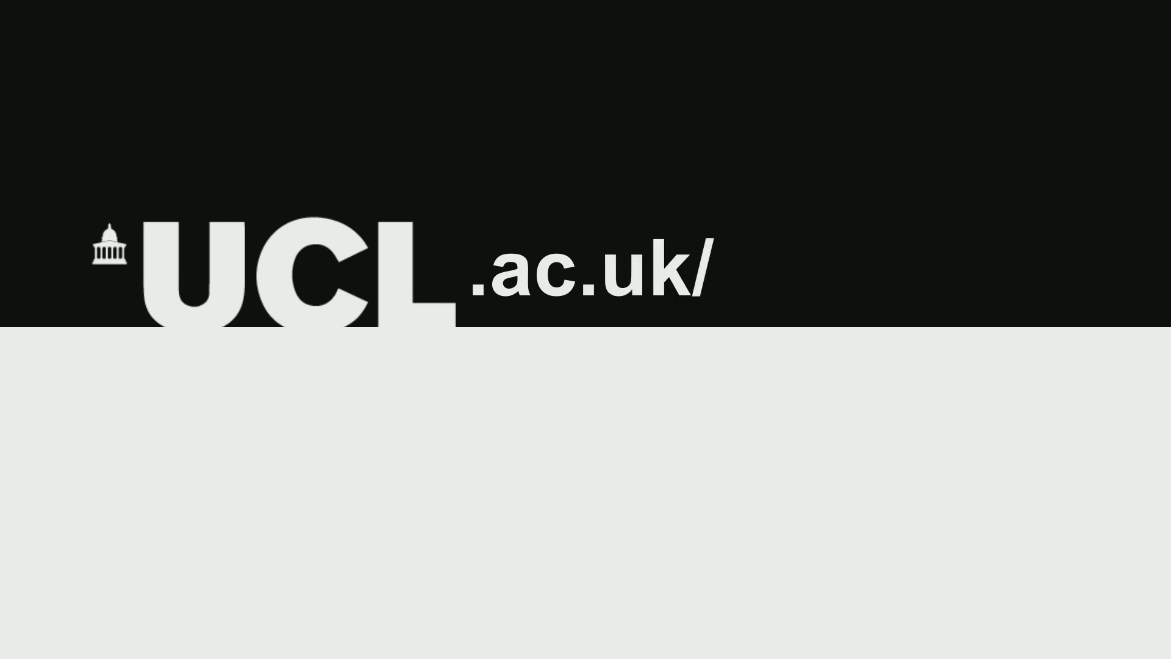
pyautogui.write('energy')
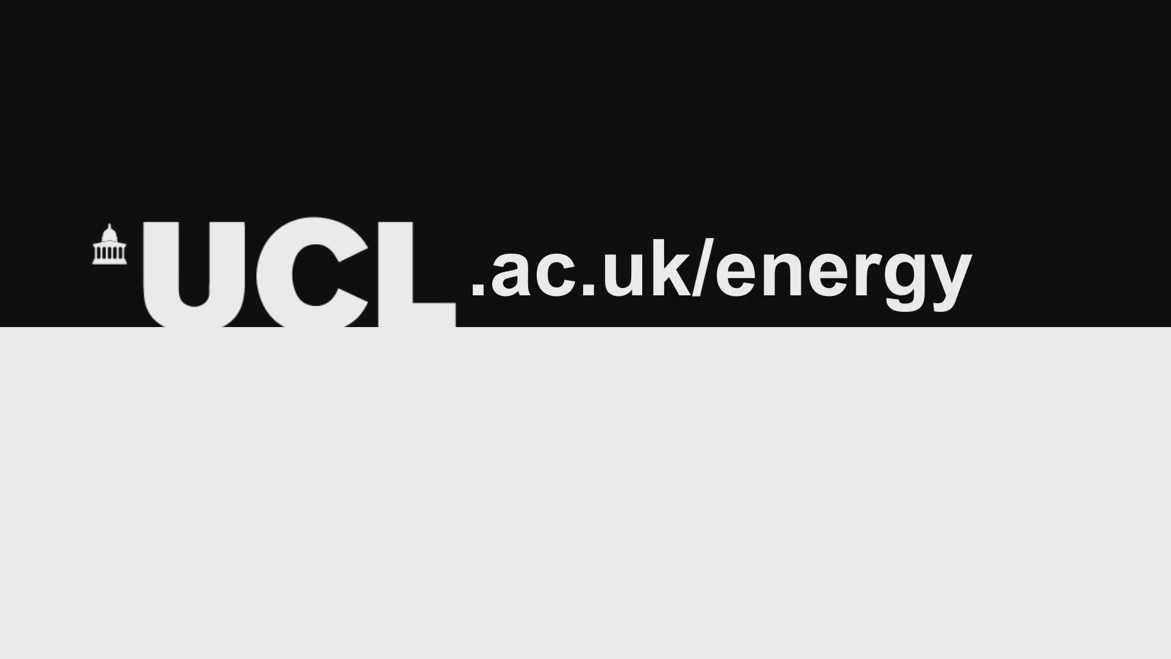